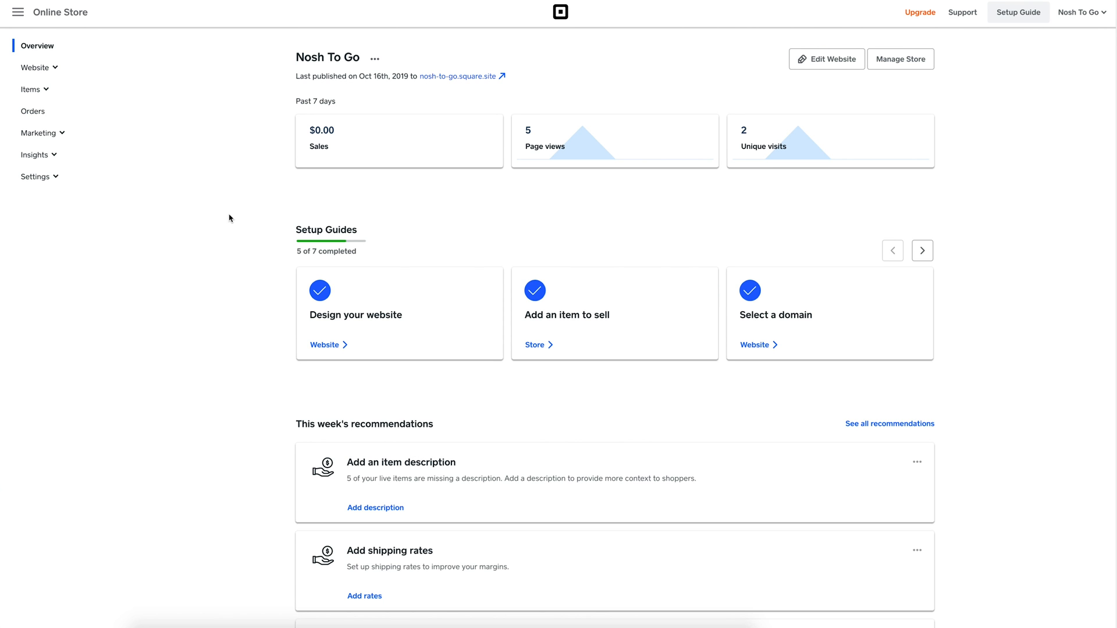
Step: Expand Website in the sidebar and open General Settings to view the site address
click(35, 67)
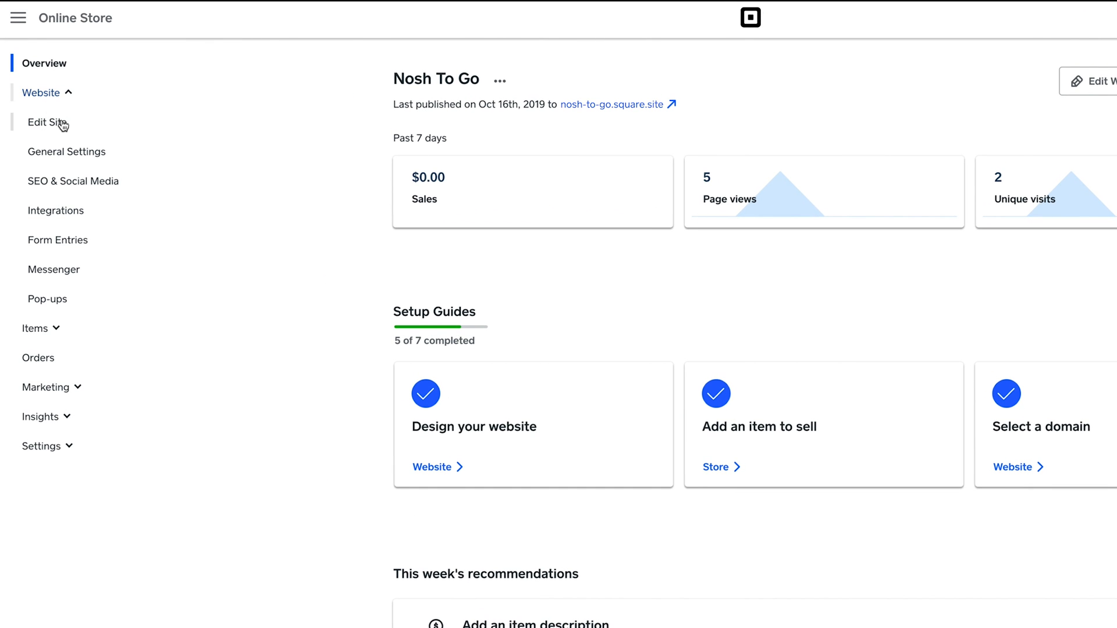
click(67, 152)
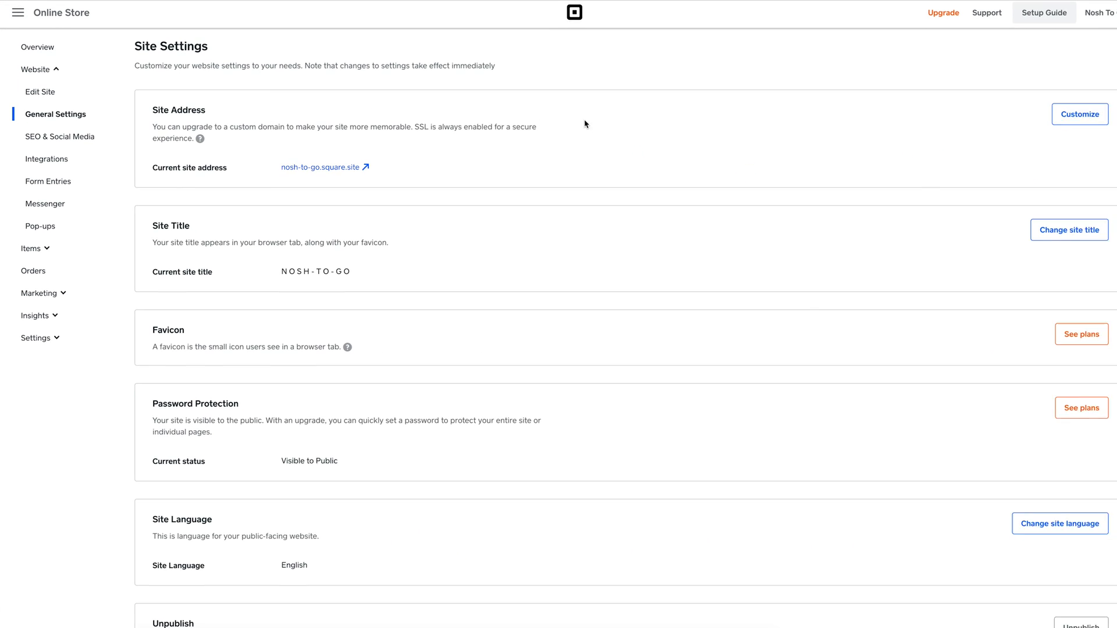
Step: Start connecting an already-owned domain, entering nosh2gonow.com
click(1080, 114)
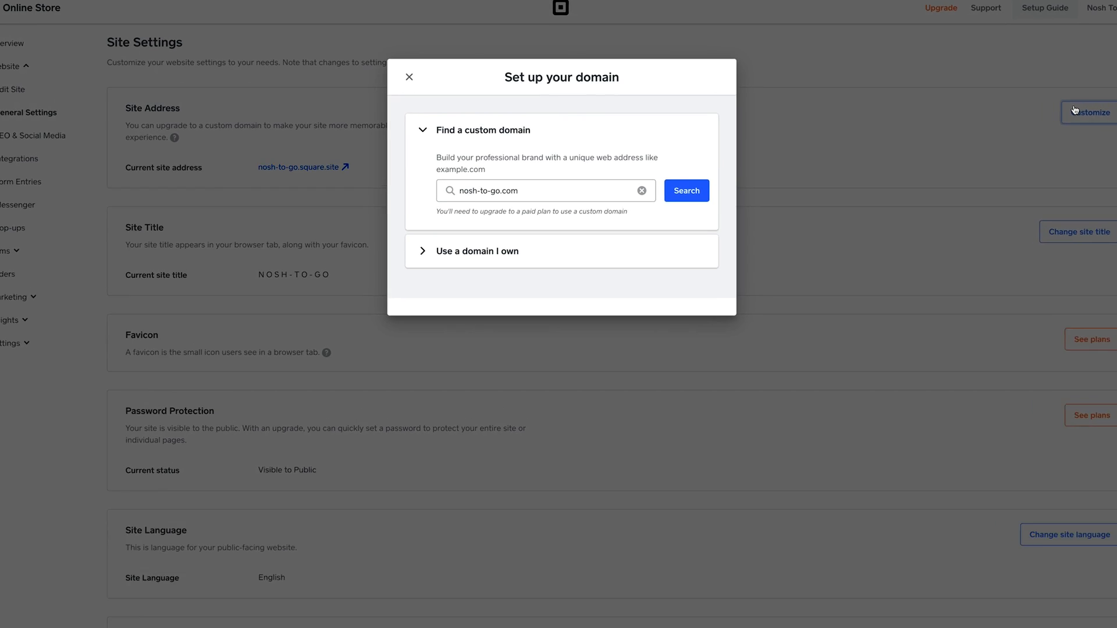
click(477, 250)
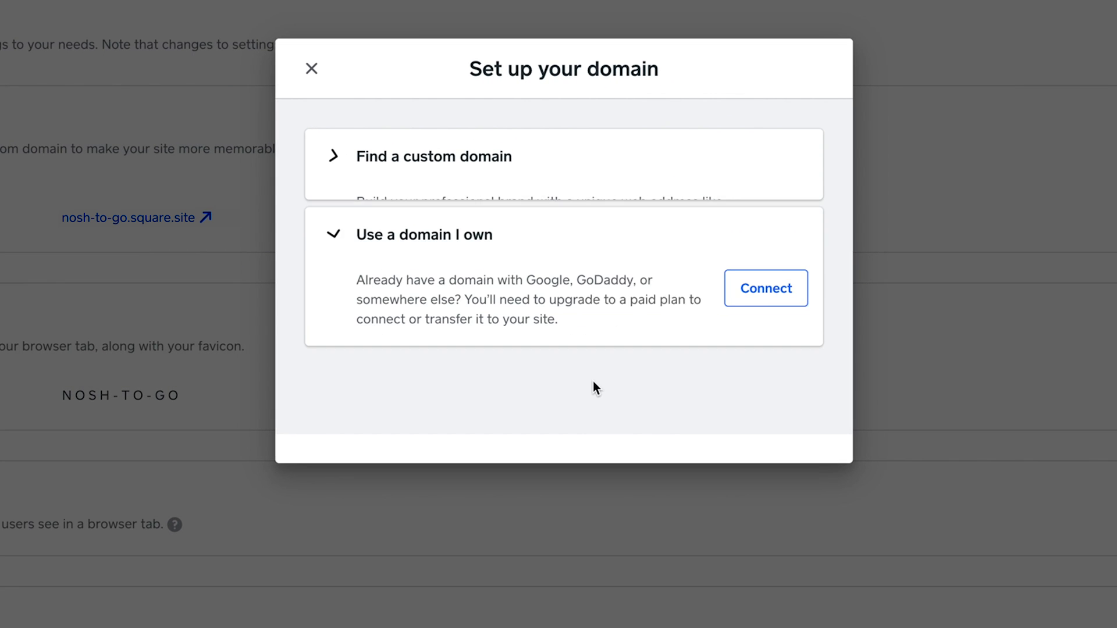
click(765, 288)
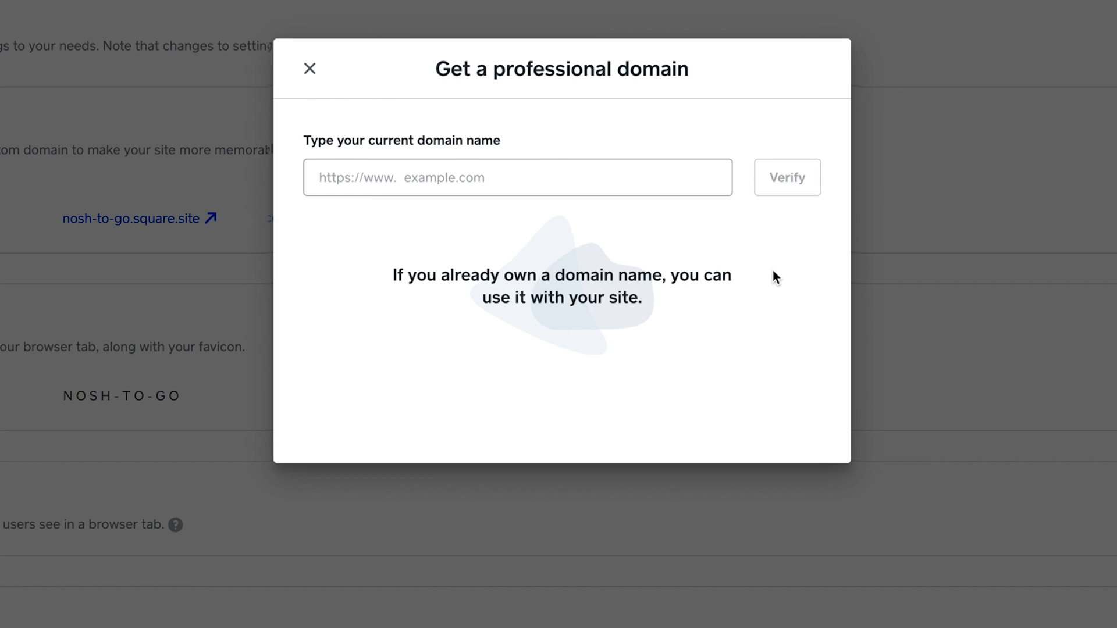
text(nosh2gonow.com)
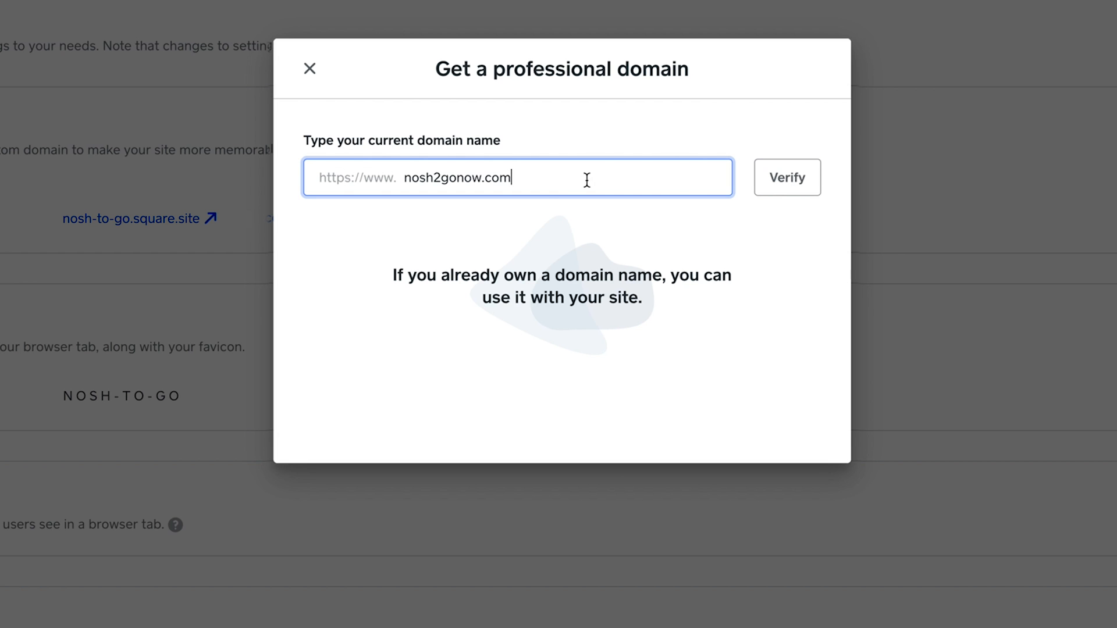
Step: Verify nosh2gonow.com and choose to connect it rather than transfer
click(786, 177)
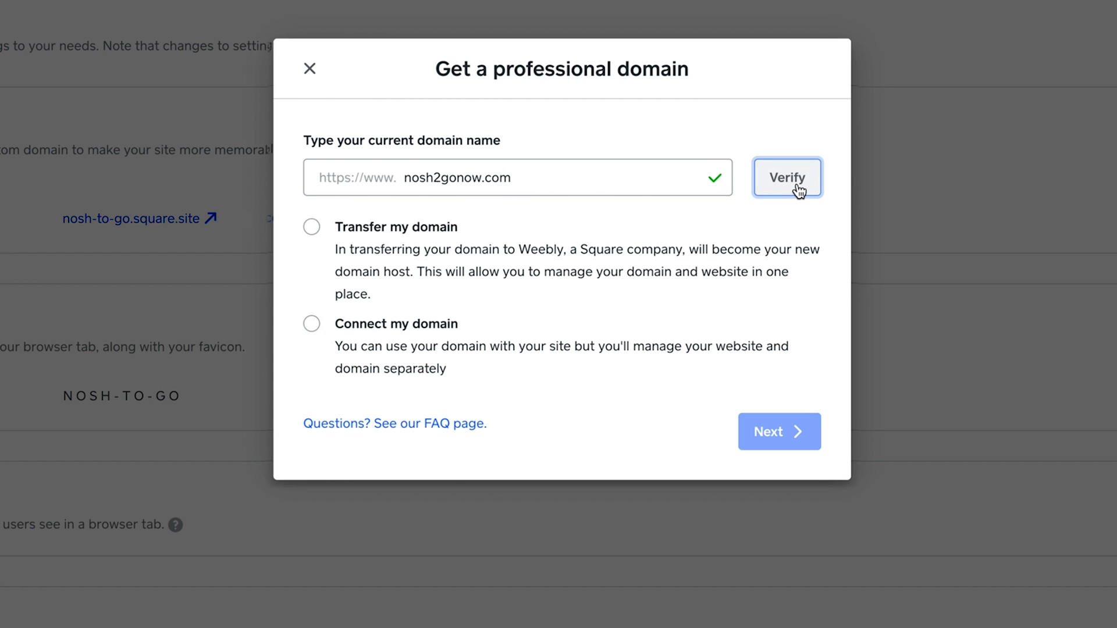
click(311, 324)
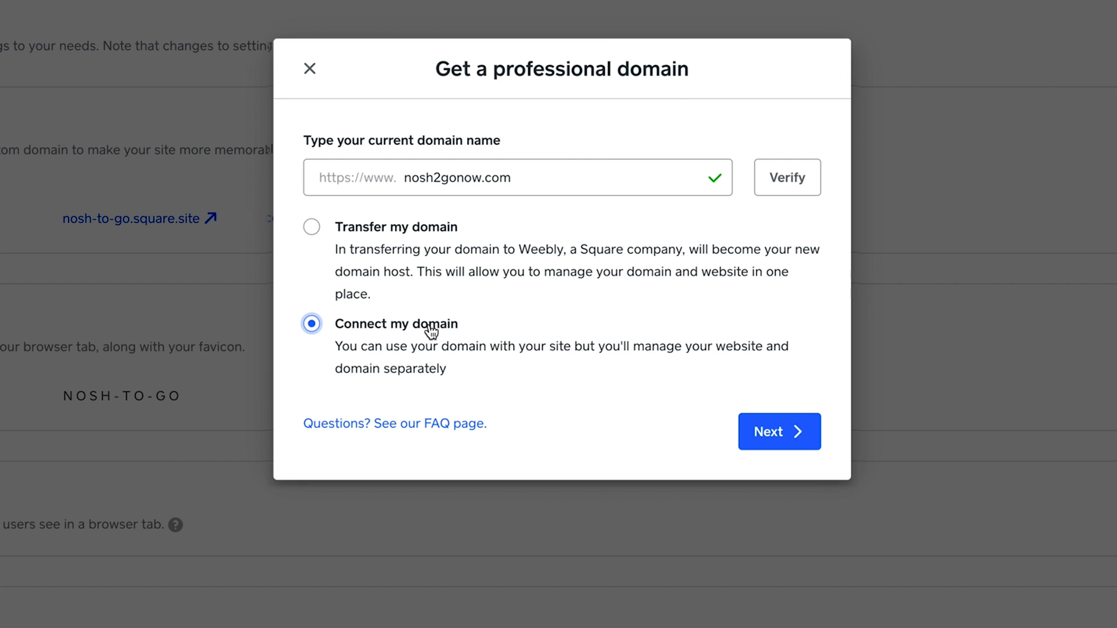
click(778, 431)
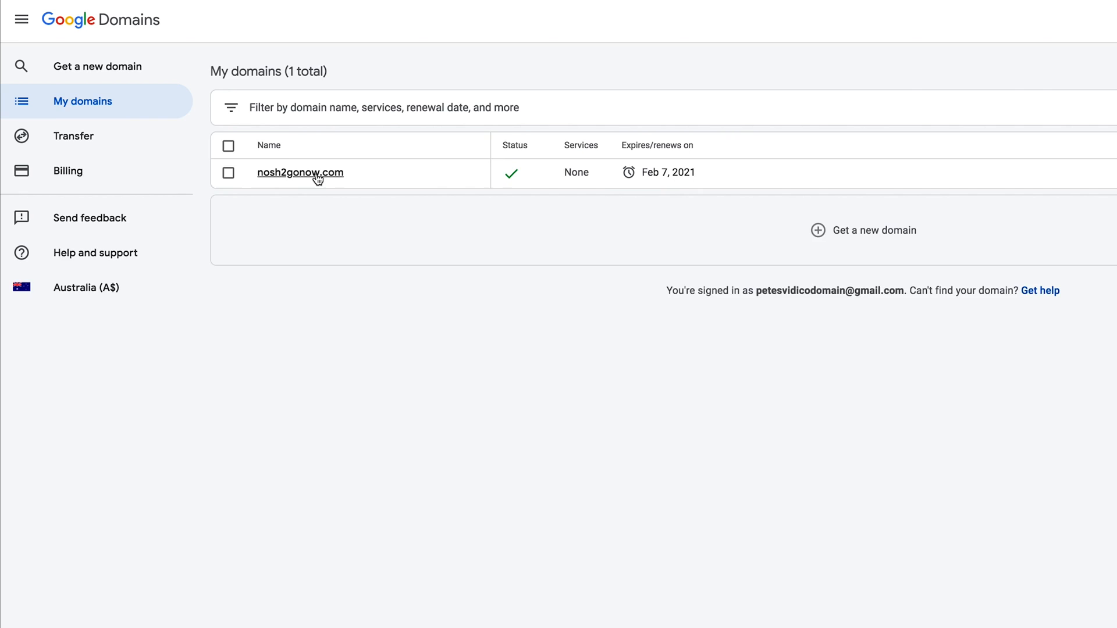
Step: Open the DNS settings for nosh2gonow.com, scrolled to the synthetic records section
click(300, 172)
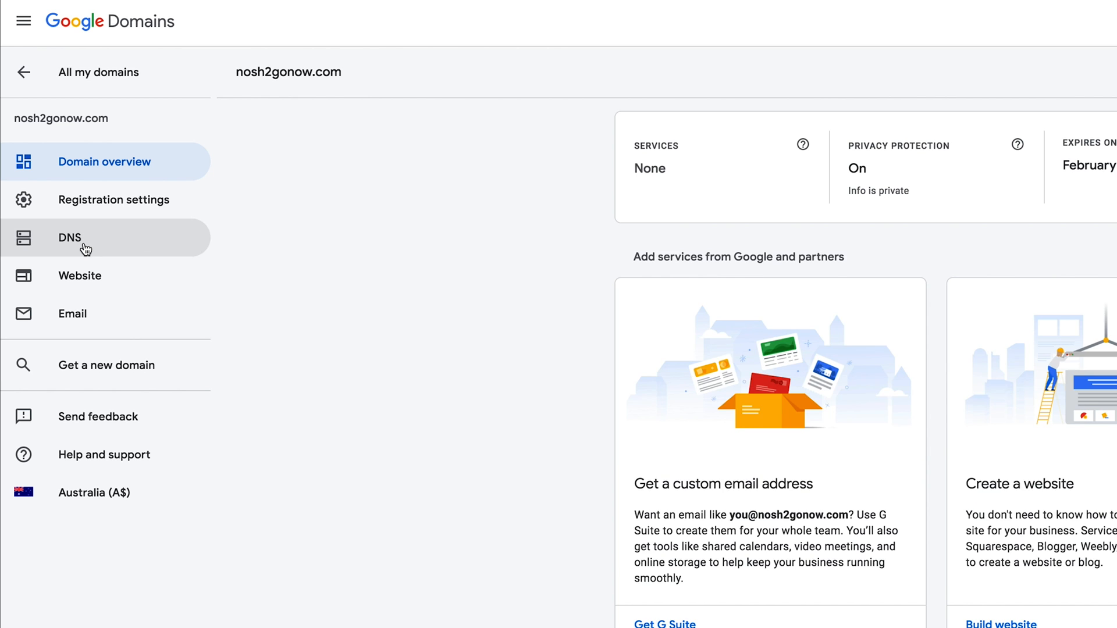
click(85, 238)
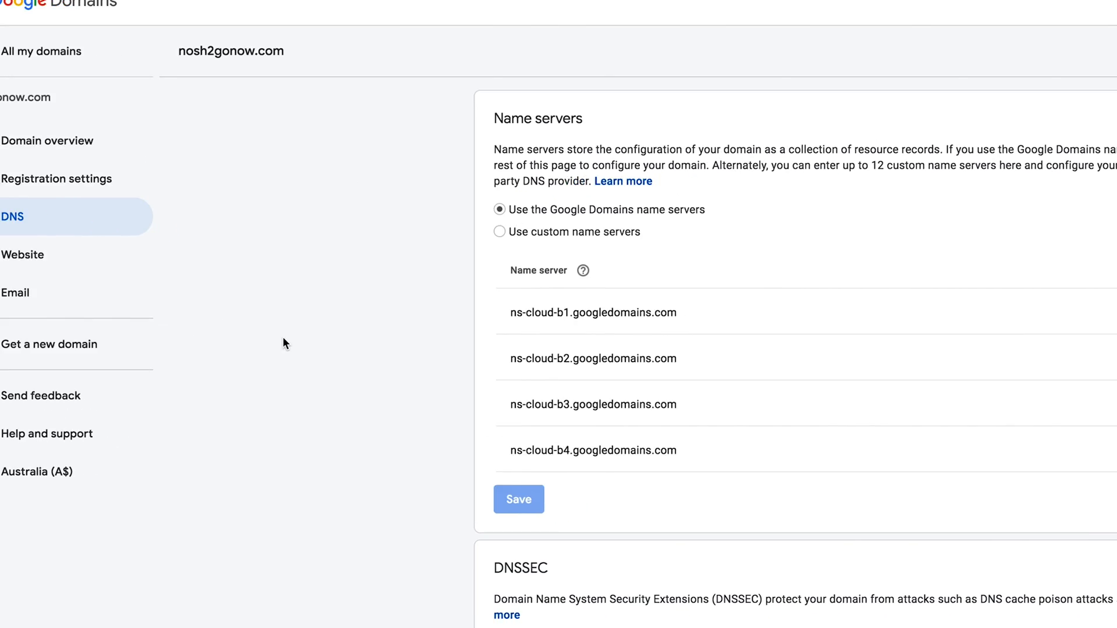
scroll(down, 3)
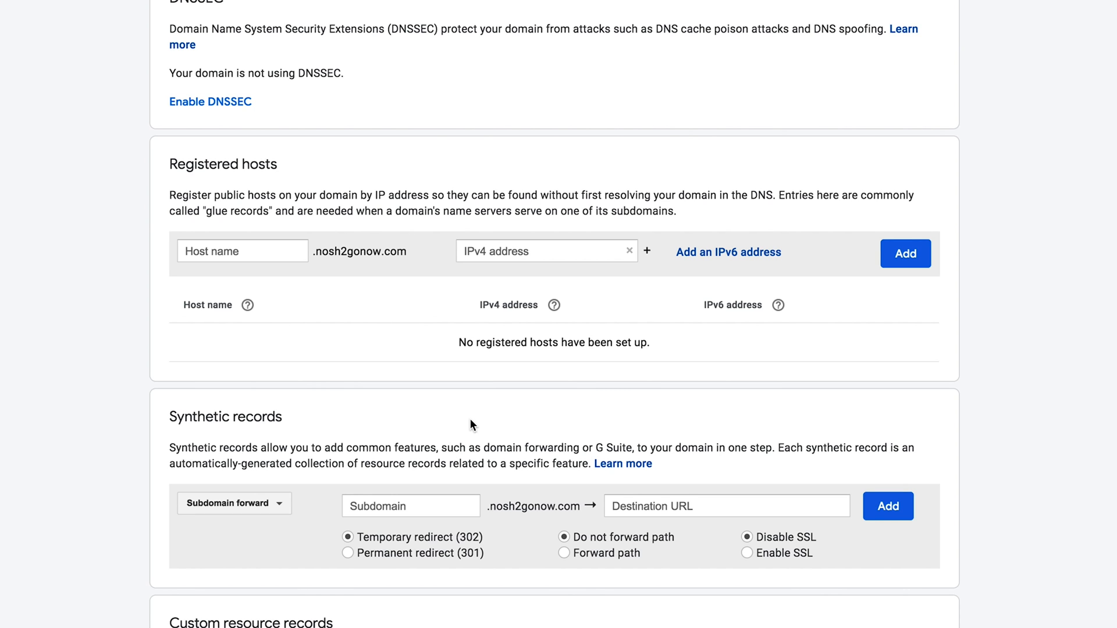
Step: Add a registered host '@' with IPv4 address 199.34.228.164
click(242, 251)
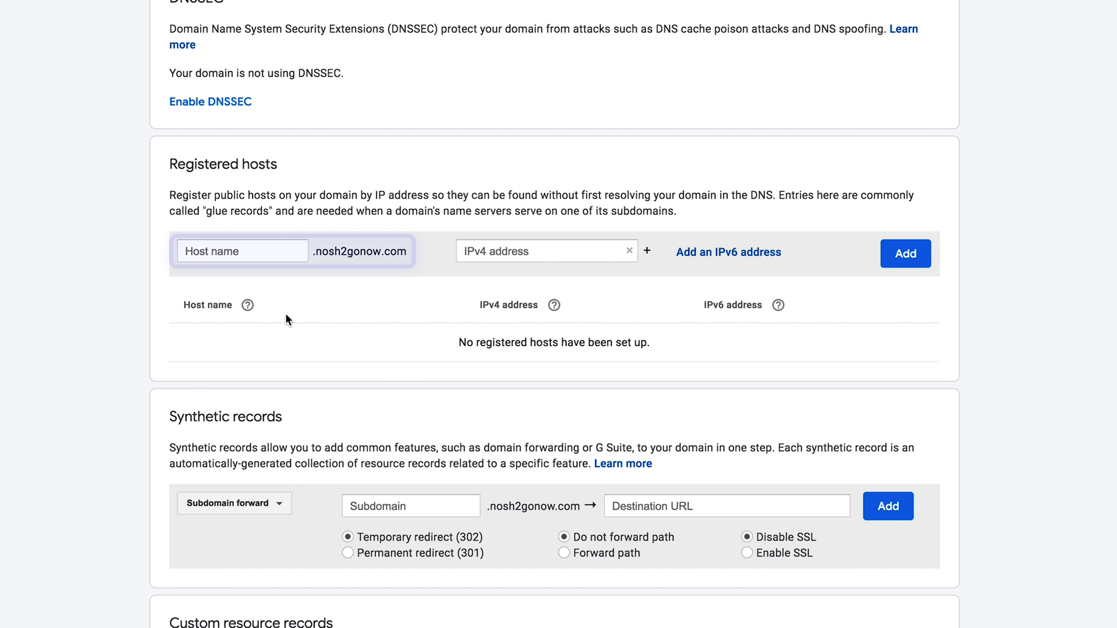
click(241, 251)
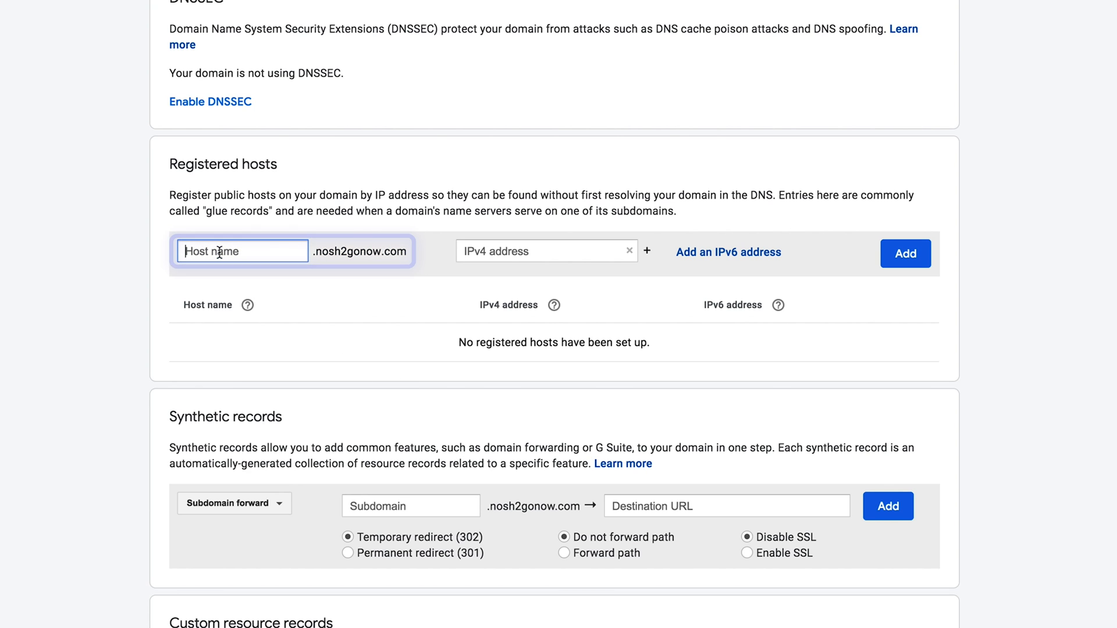
text(@)
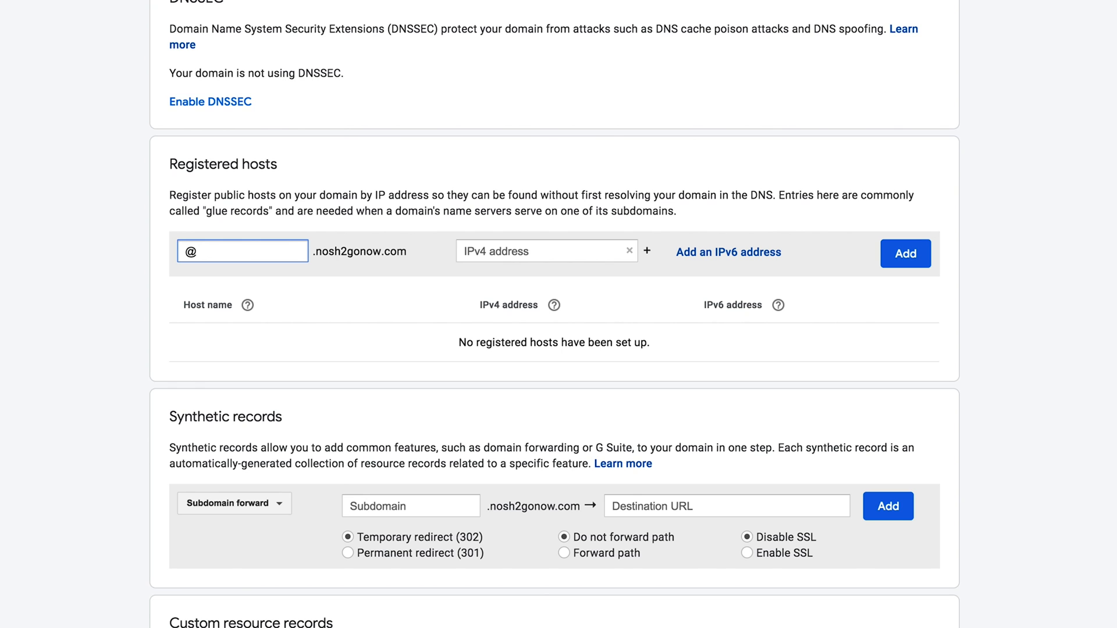
click(545, 251)
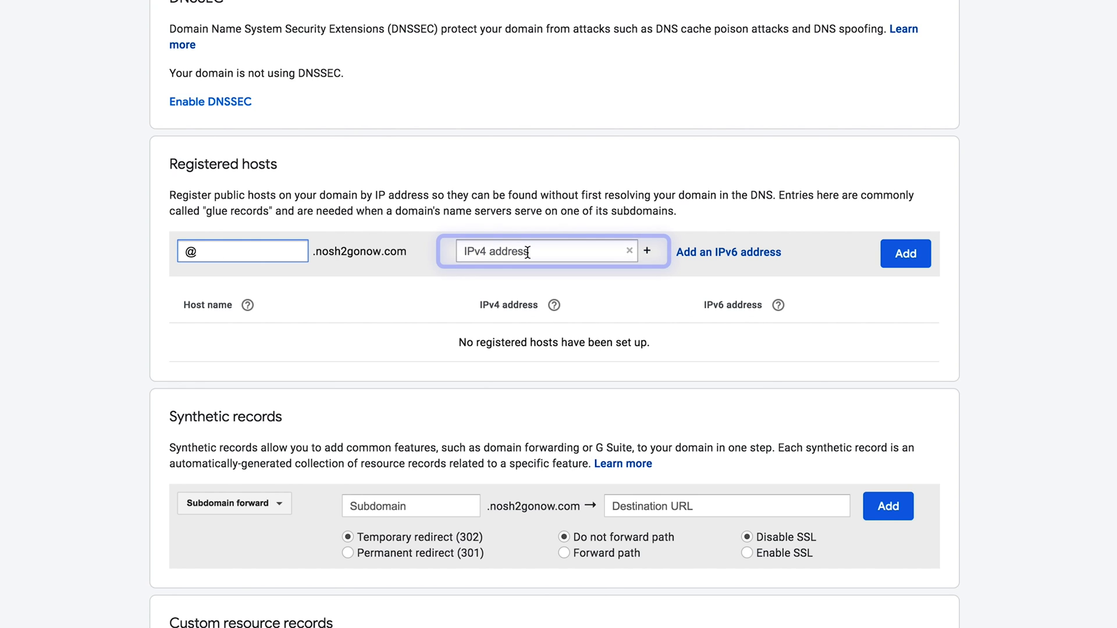
text(199.34.228.164)
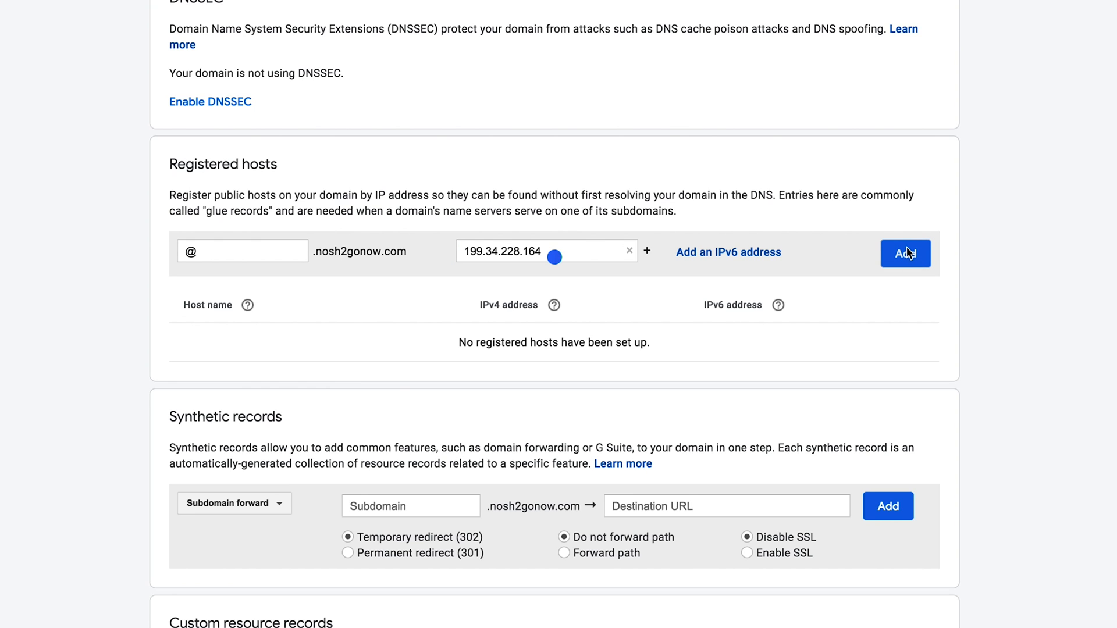
click(905, 253)
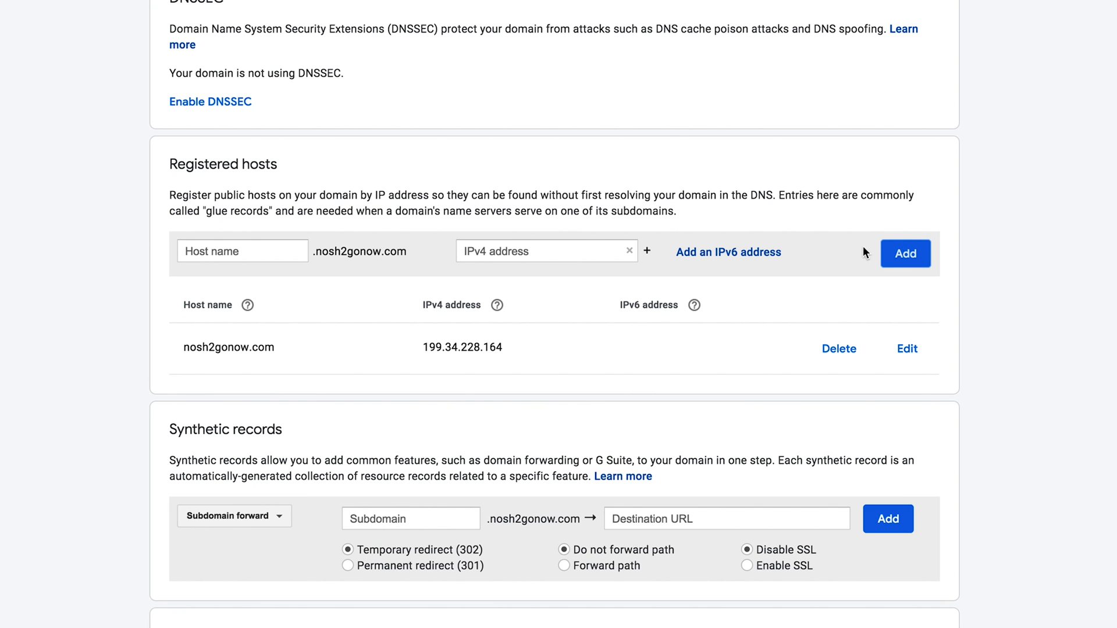
Step: Add a registered host 'www' with IPv4 address 199.34.228.164
text(w)
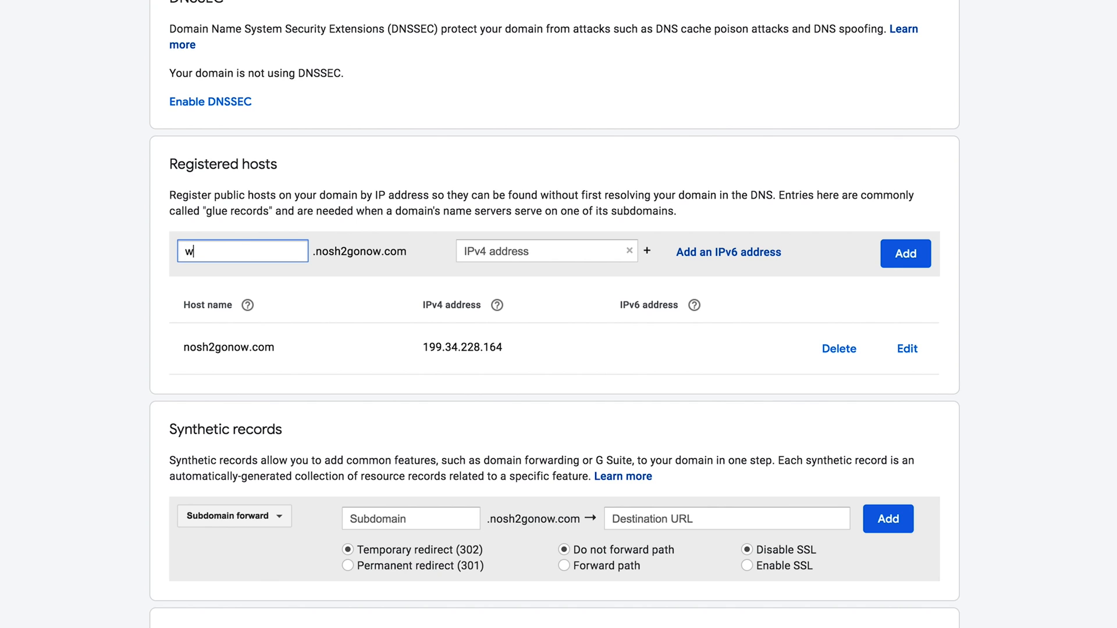
text(ww)
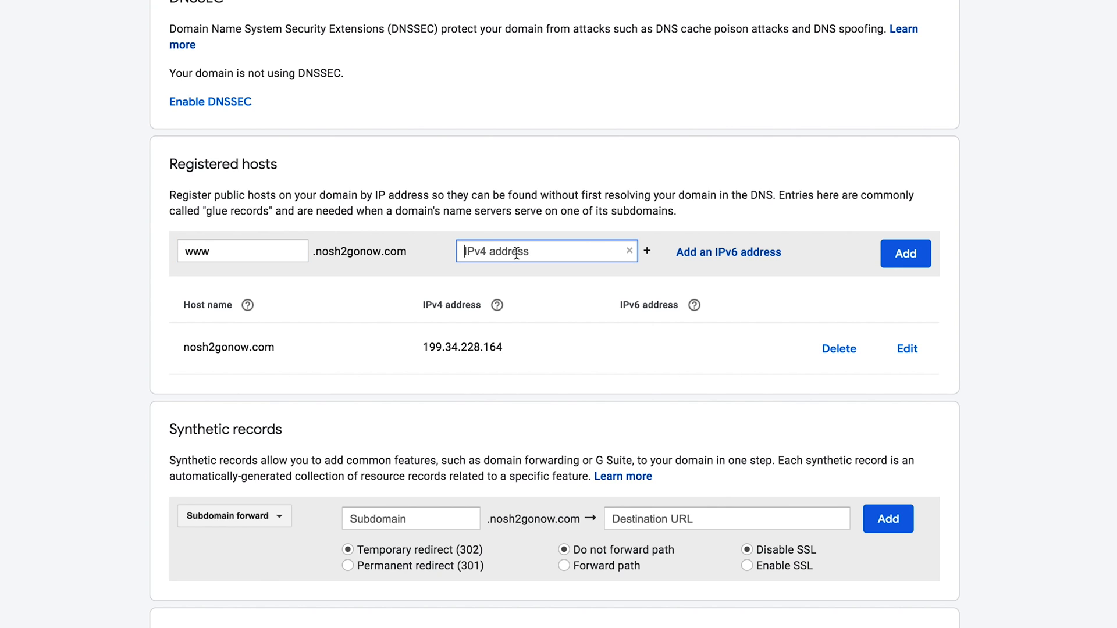
text(199.34.228.164)
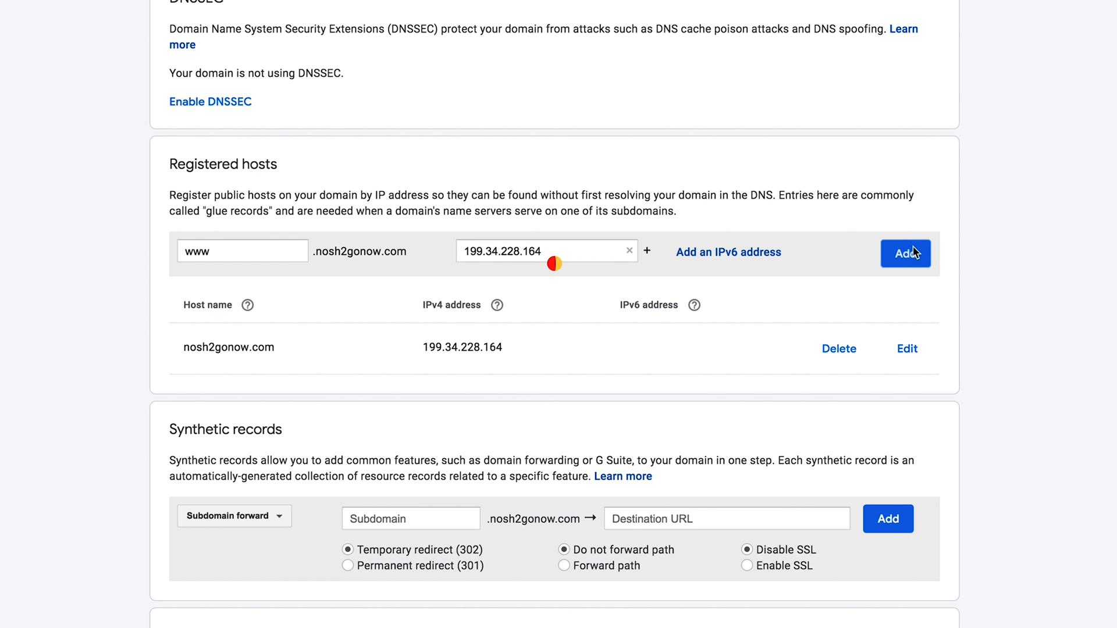
click(905, 253)
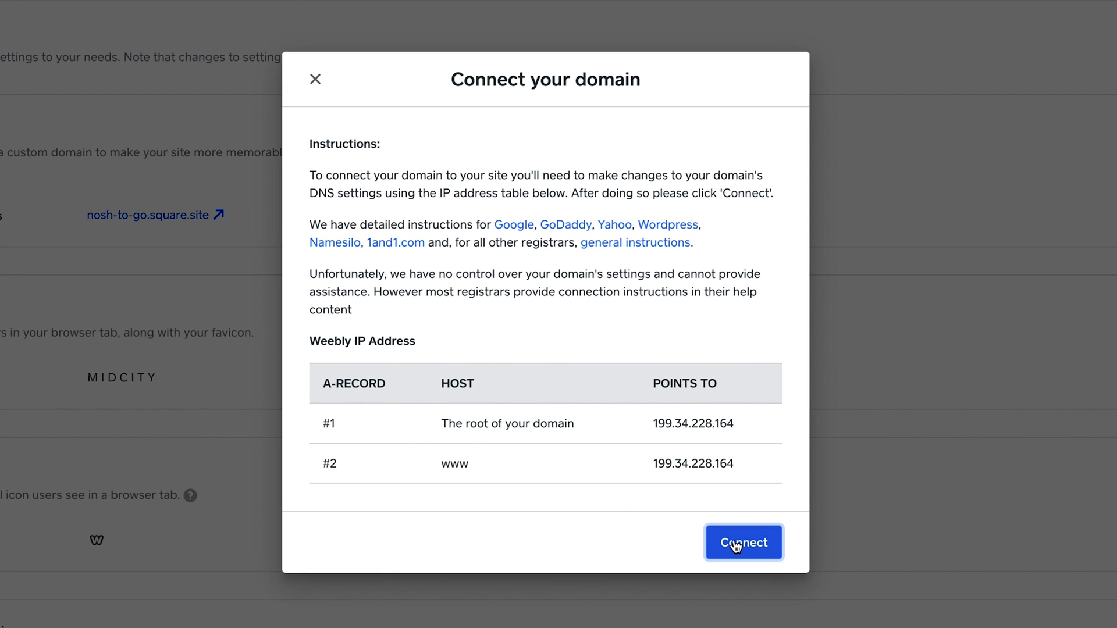
Step: Confirm in Connect your domain so nosh2gonow.com shows as connected
click(743, 542)
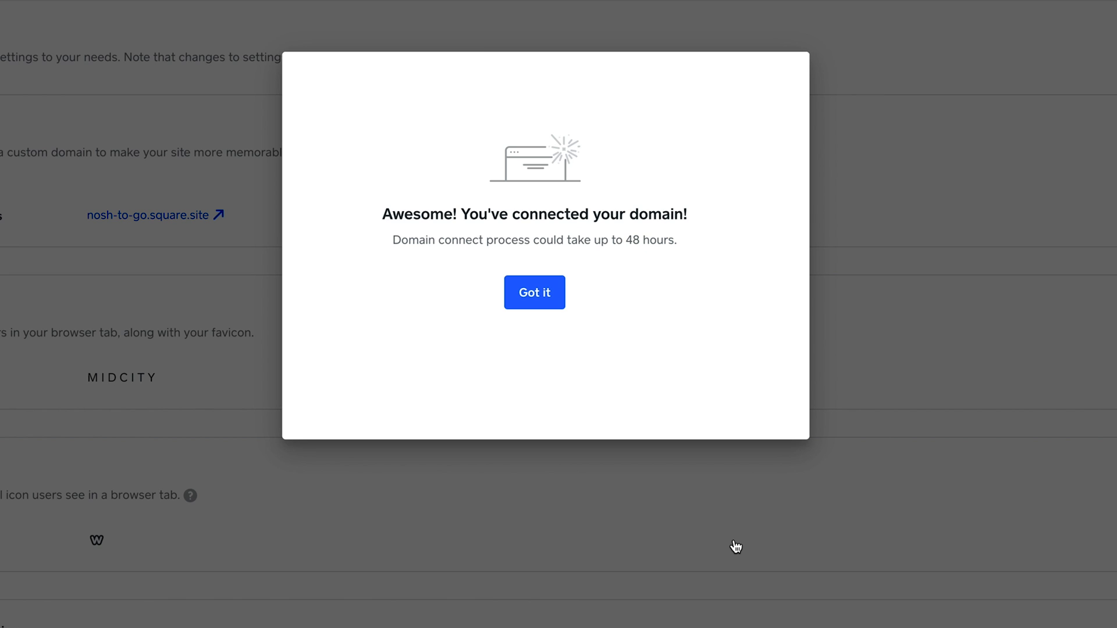